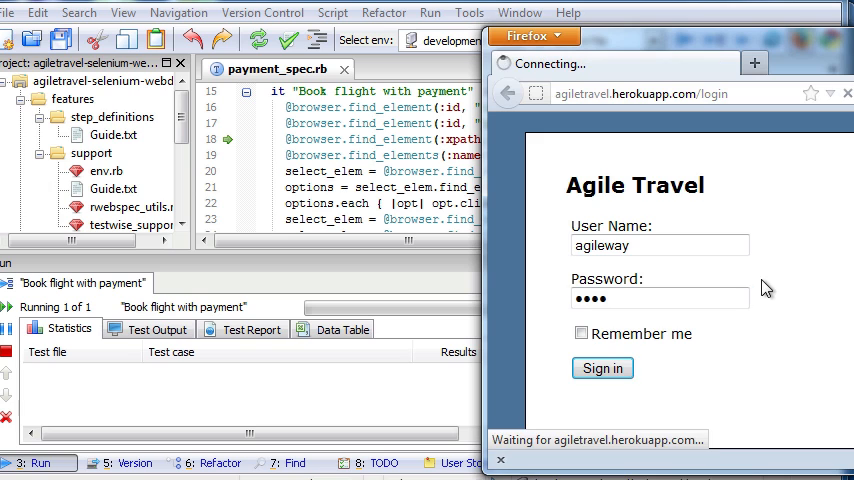
Step: Review the Run panel and Console output for the failed 'Book flight with payment' run
{"action": "left_click", "coordinate": [602, 368]}
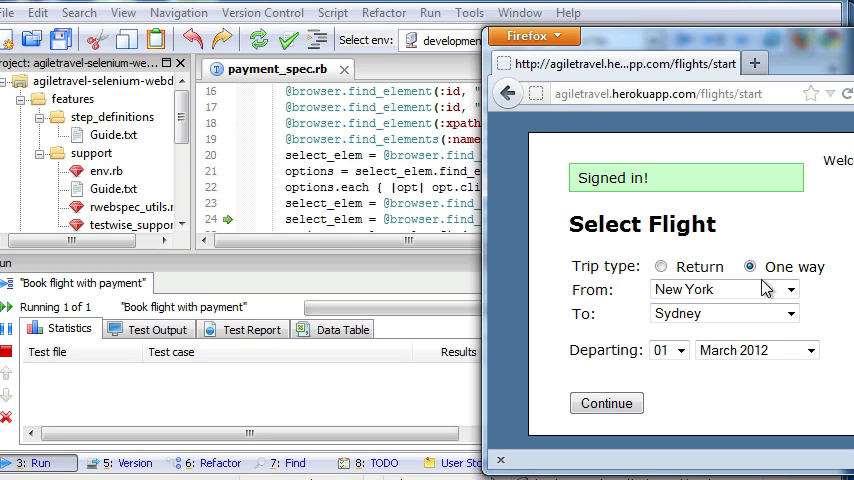
{"action": "left_click", "coordinate": [606, 402]}
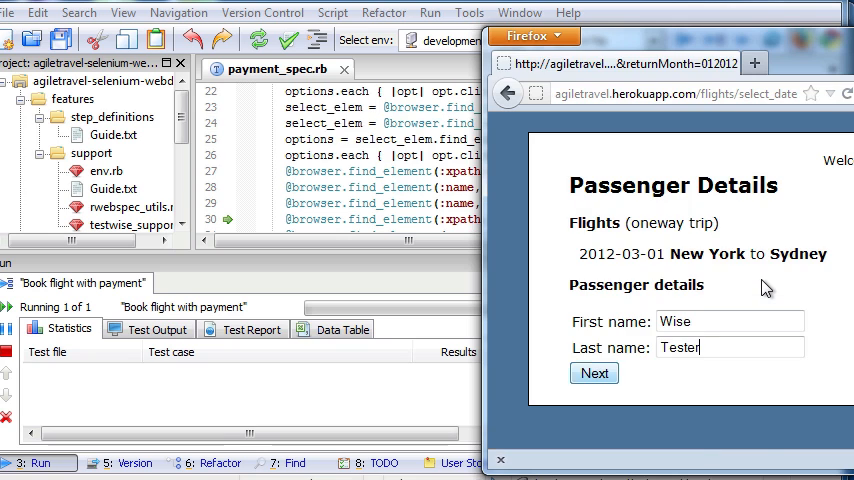
{"action": "left_click", "coordinate": [592, 372]}
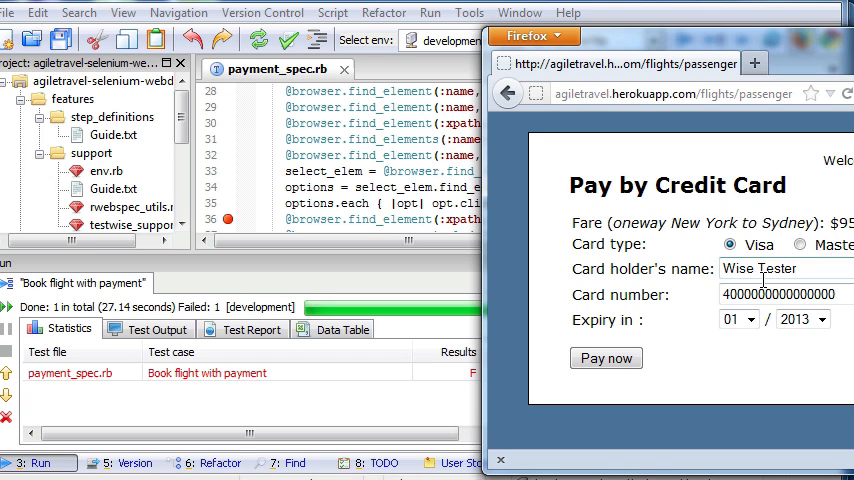
{"action": "mouse_move", "coordinate": [544, 272]}
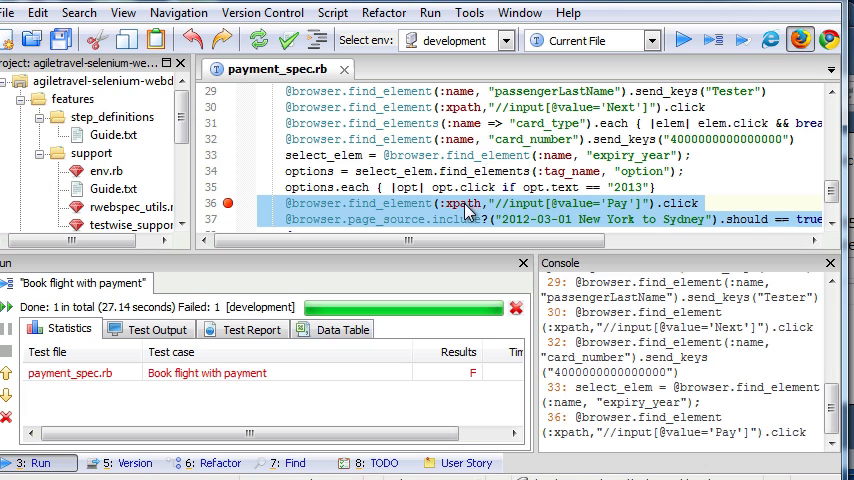
Step: Run only the pay-now and confirmation-check lines against the current browser, then edit selected_scripts_spec.rb
{"action": "right_click", "coordinate": [466, 210]}
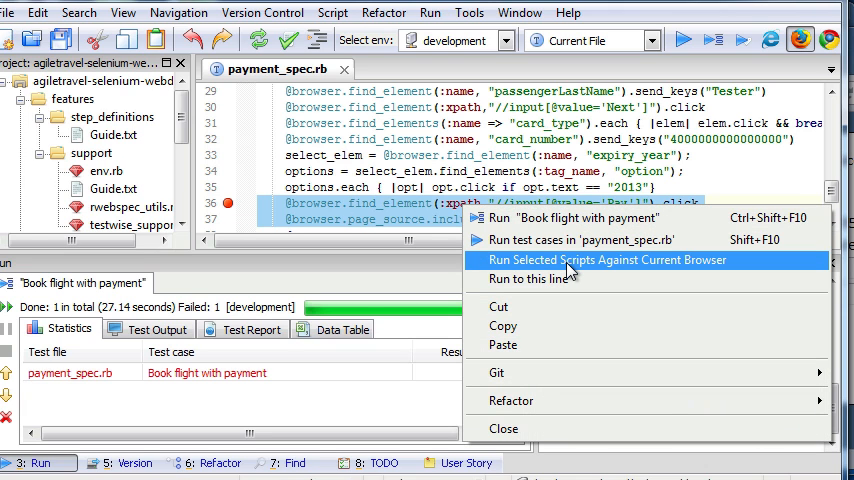
{"action": "left_click", "coordinate": [610, 260]}
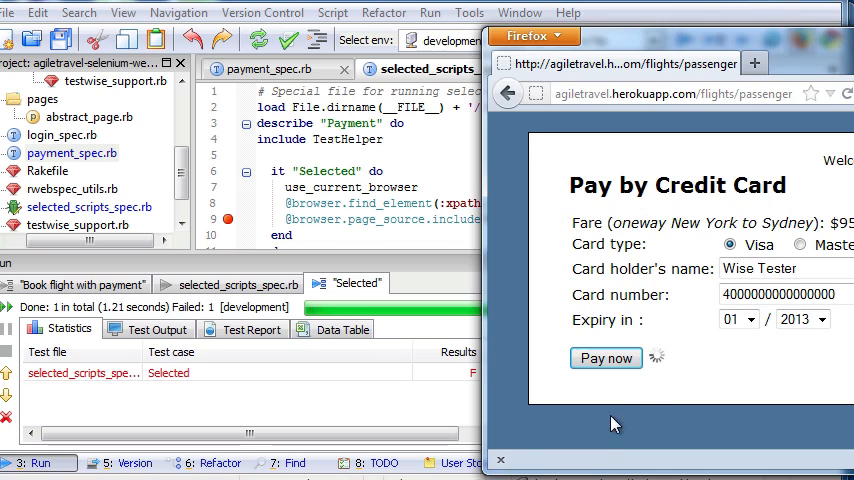
{"action": "mouse_move", "coordinate": [668, 390]}
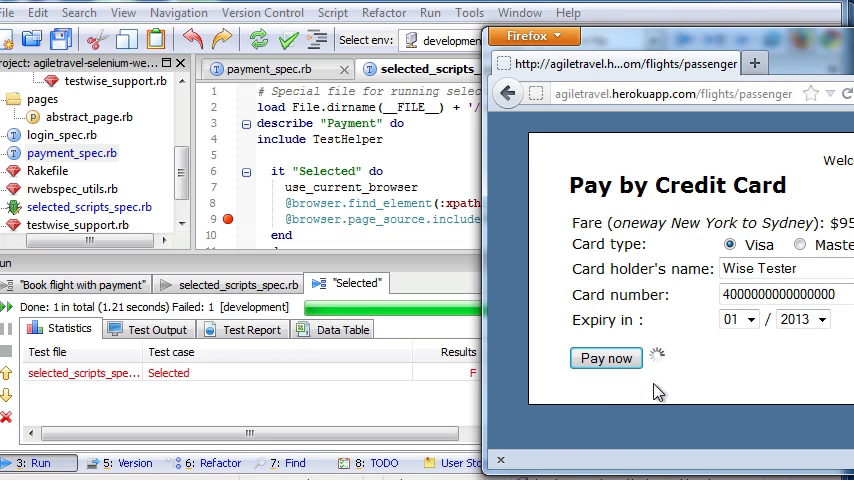
{"action": "left_click", "coordinate": [604, 358]}
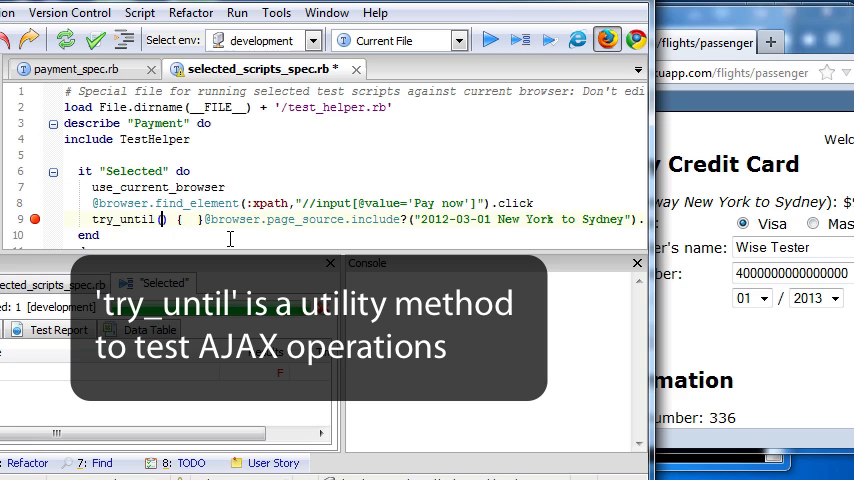
Step: Wrap the page_source confirmation check in try_until(10) and rerun the Selected test
{"action": "type", "text": "10"}
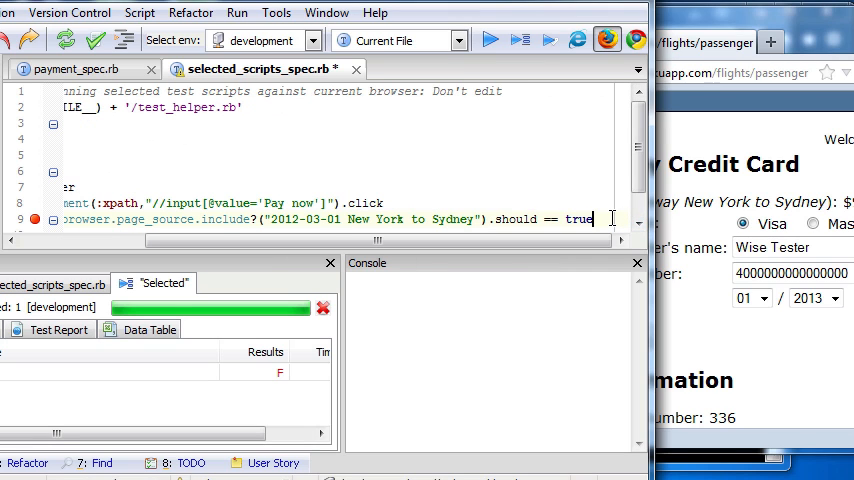
{"action": "right_click", "coordinate": [376, 200]}
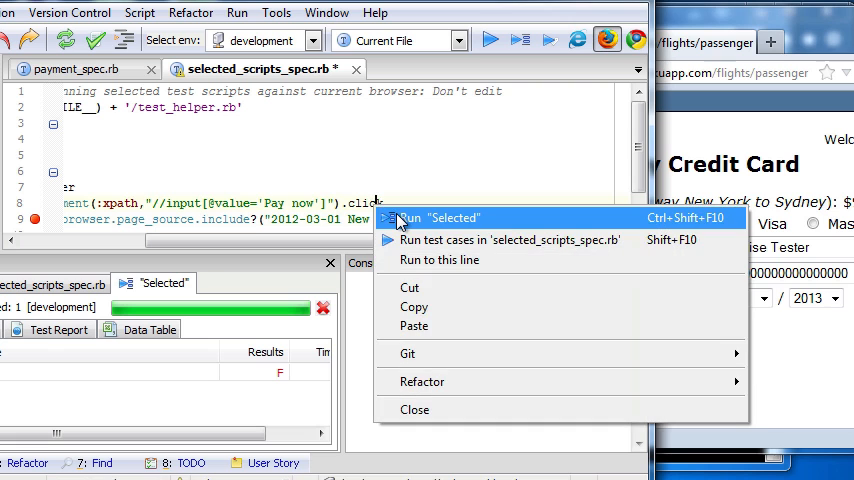
{"action": "left_click", "coordinate": [438, 218]}
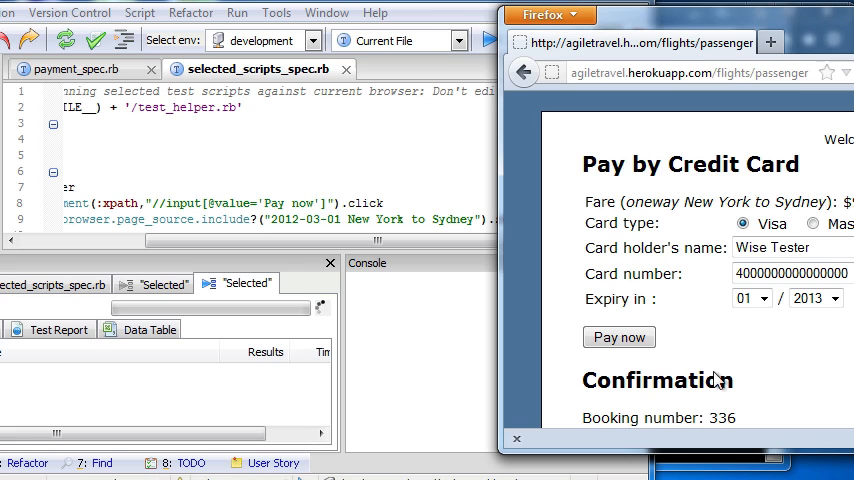
{"action": "mouse_move", "coordinate": [772, 406]}
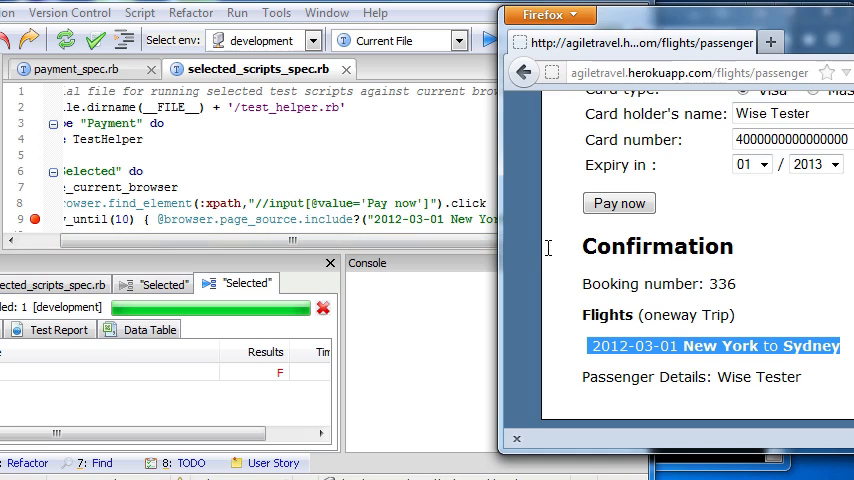
{"action": "mouse_move", "coordinate": [724, 352]}
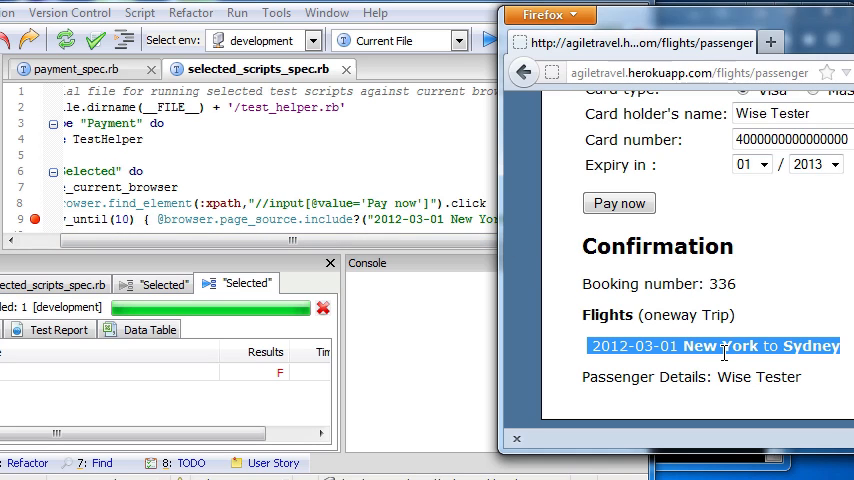
Step: View the confirmation line's HTML source in Firefox, correct the expected text via Ctrl+Q, and rerun Selected
{"action": "right_click", "coordinate": [724, 348]}
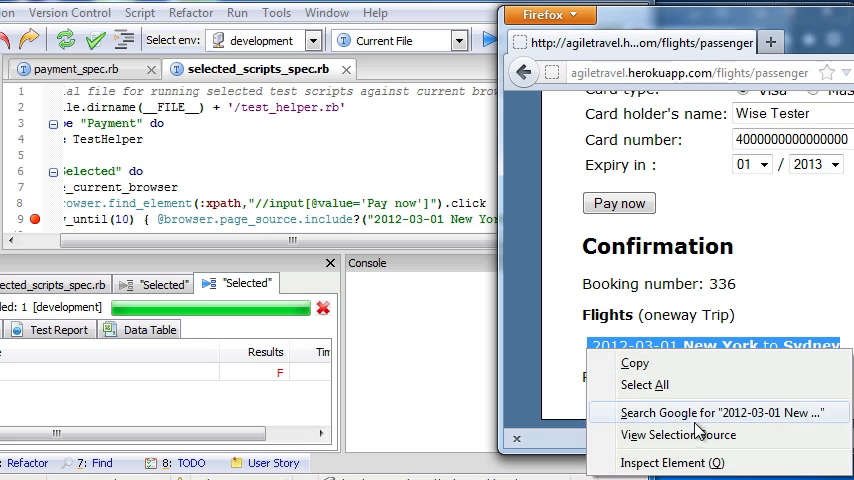
{"action": "left_click", "coordinate": [676, 436]}
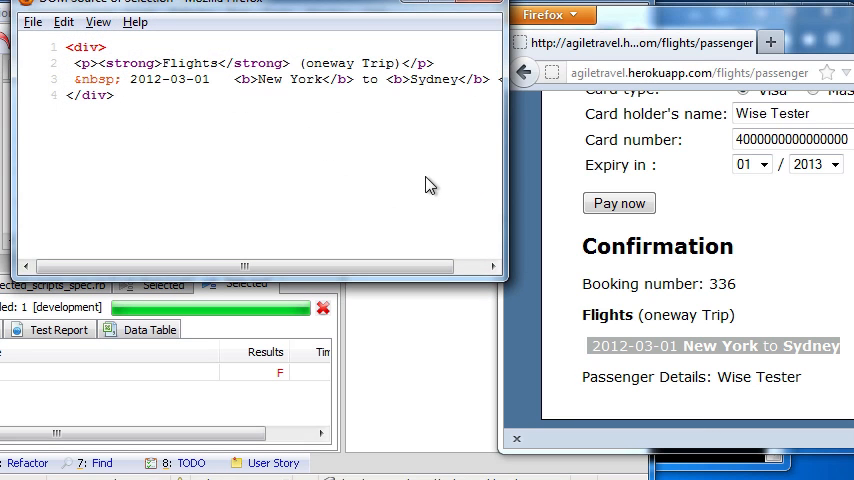
{"action": "left_click_drag", "start_coordinate": [144, 80], "coordinate": [490, 80]}
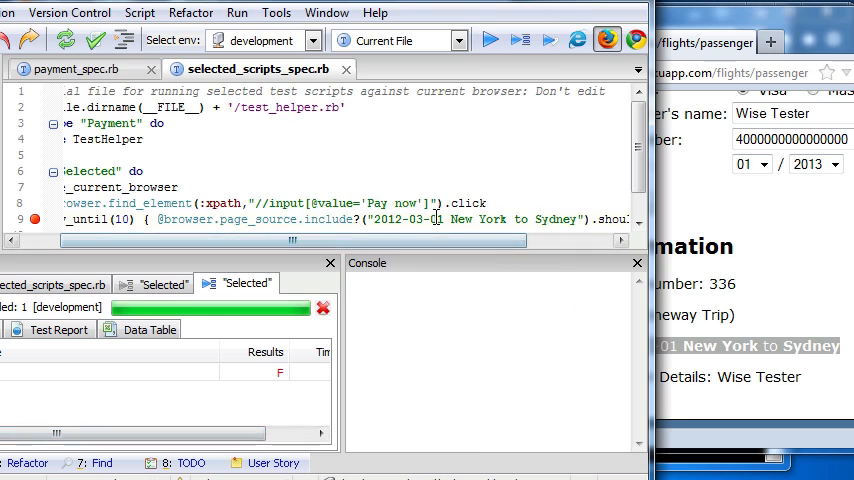
{"action": "key", "text": "Ctrl+q"}
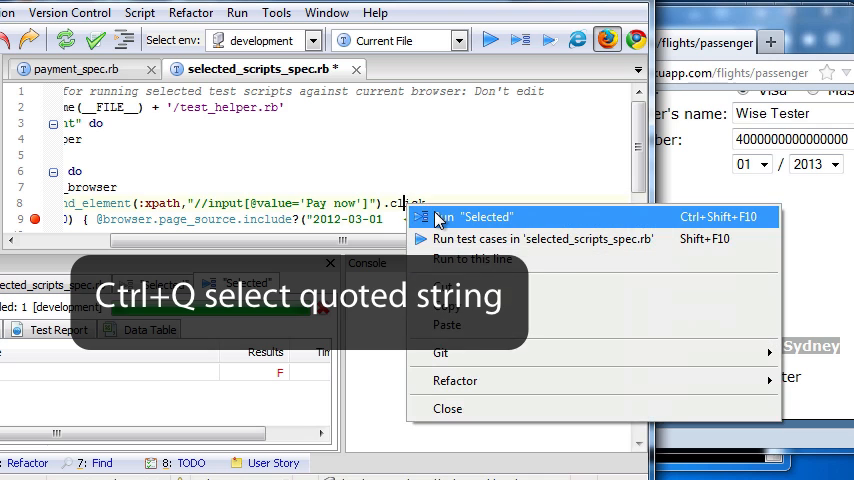
{"action": "left_click", "coordinate": [480, 216]}
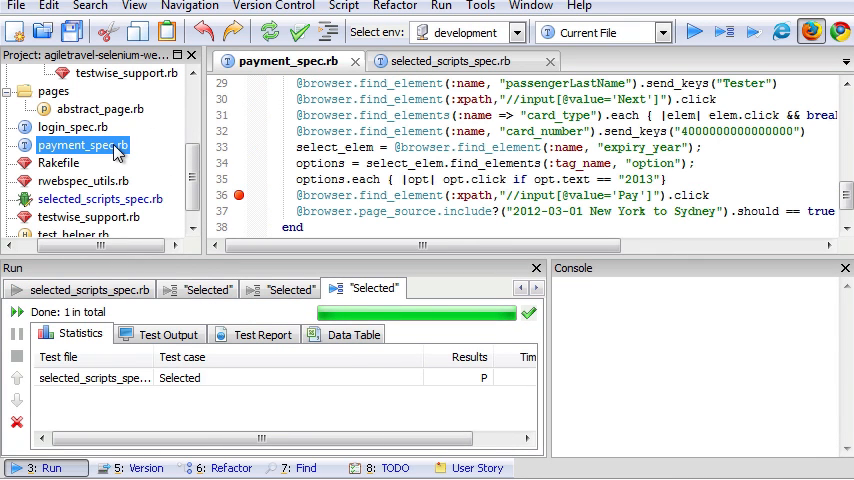
{"action": "mouse_move", "coordinate": [270, 196]}
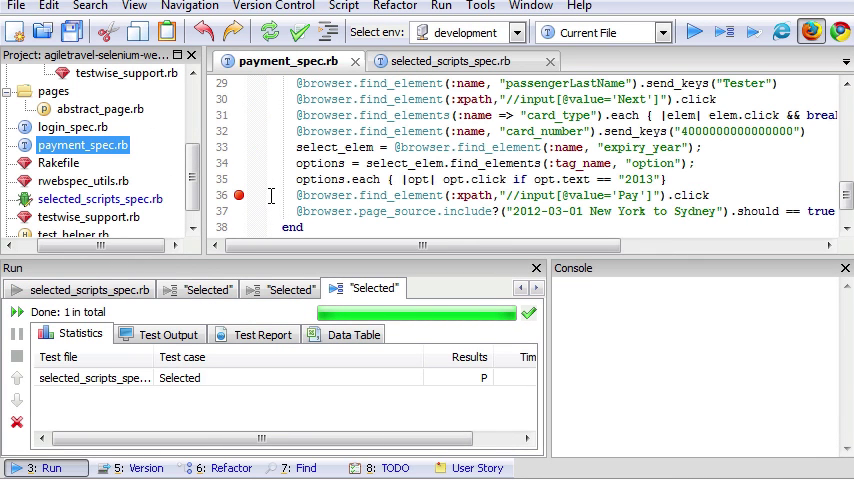
Step: Replace payment_spec.rb's pay step with the 'Pay now' click and try_until(10) check, then run 'Book flight with payment'
{"action": "right_click", "coordinate": [470, 196]}
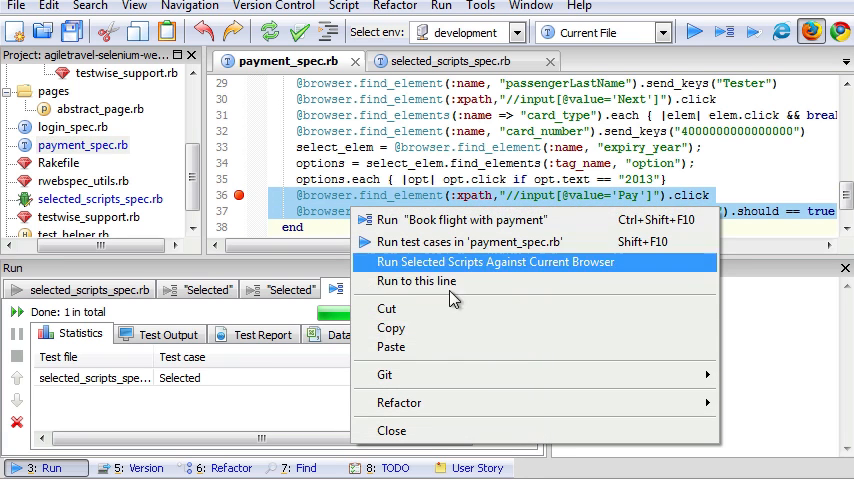
{"action": "left_click", "coordinate": [492, 260]}
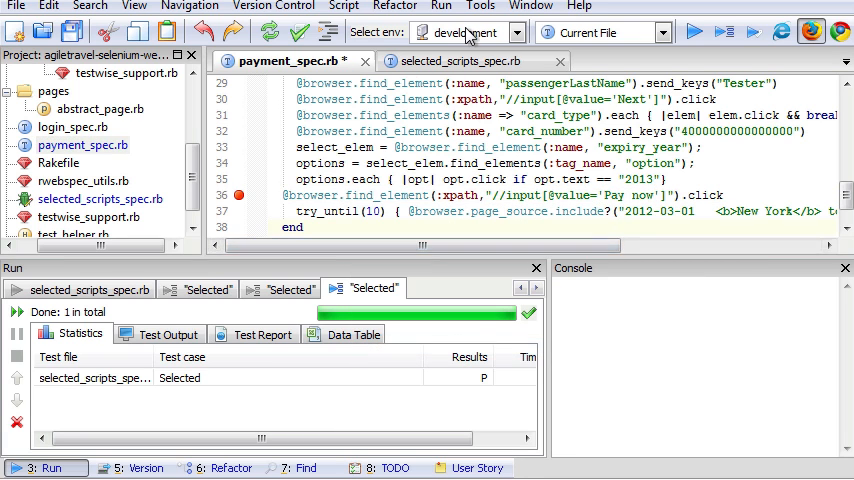
{"action": "scroll", "scroll_direction": "down", "scroll_amount": 3}
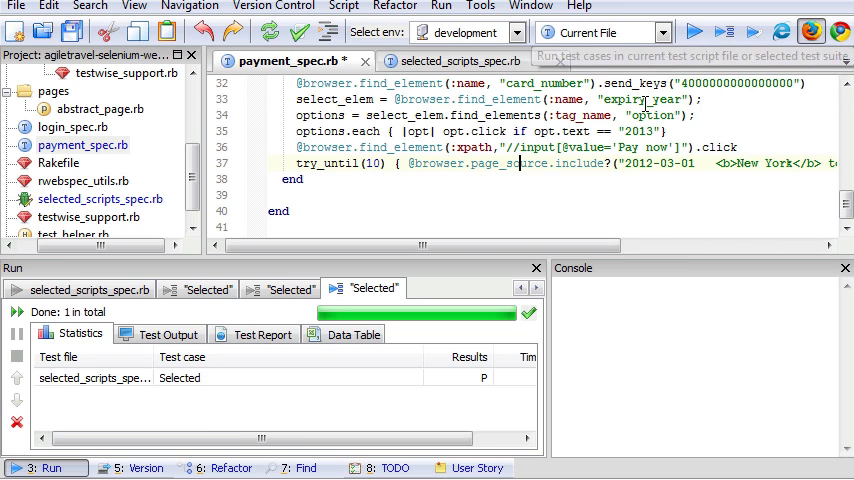
{"action": "left_click", "coordinate": [700, 32]}
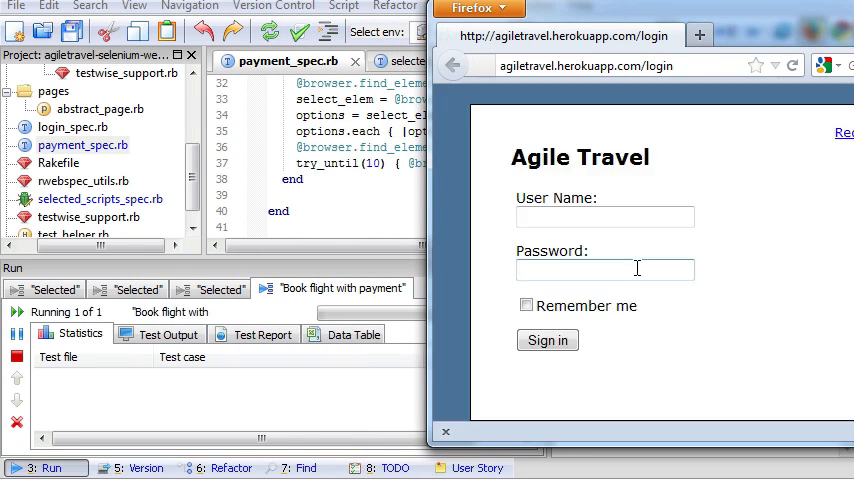
Step: Watch the full payment test drive Firefox through login, flight, card payment and pass in about 29 seconds
{"action": "left_click", "coordinate": [548, 340]}
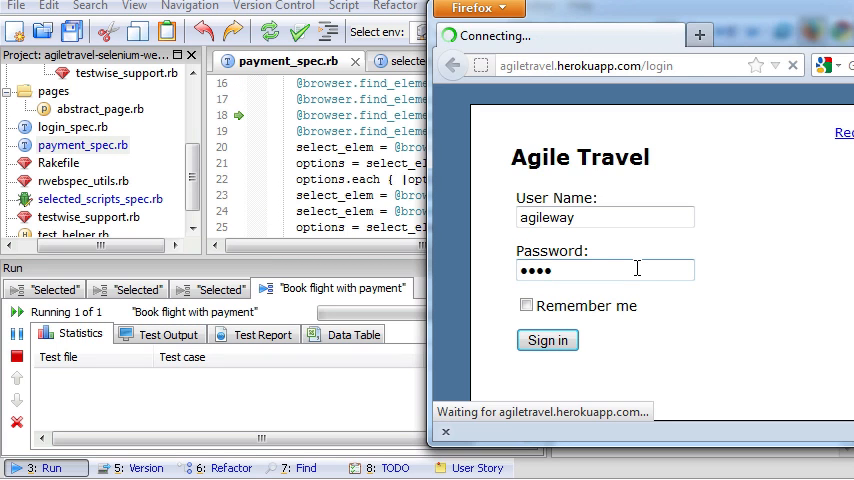
{"action": "left_click", "coordinate": [548, 340]}
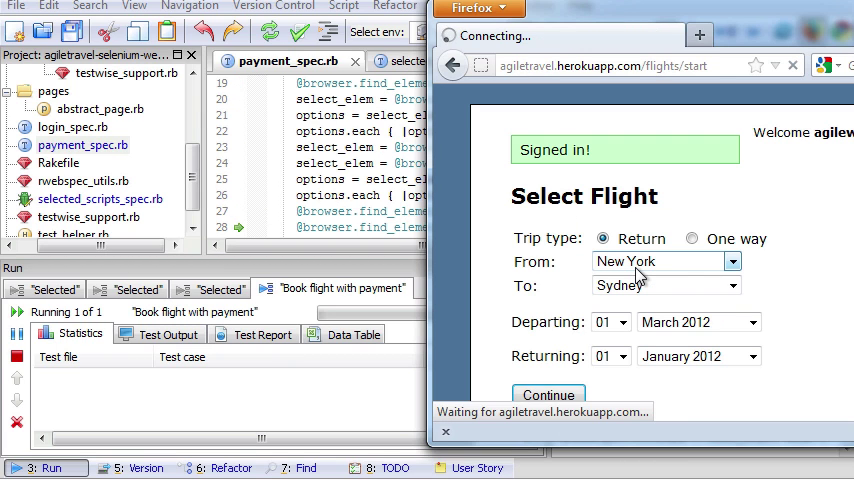
{"action": "left_click", "coordinate": [548, 394]}
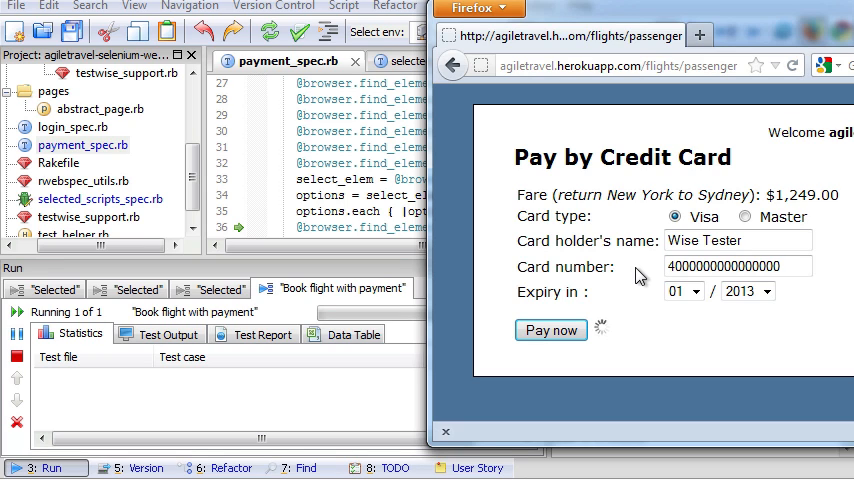
{"action": "left_click", "coordinate": [550, 330]}
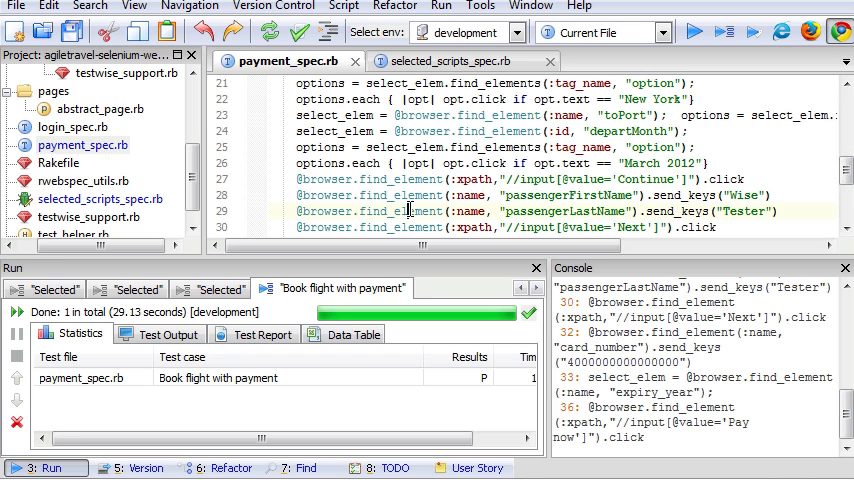
Step: Run the payment spec only up to the passengerLastName line, pausing at Passenger Details with 'Wise' entered
{"action": "right_click", "coordinate": [410, 210]}
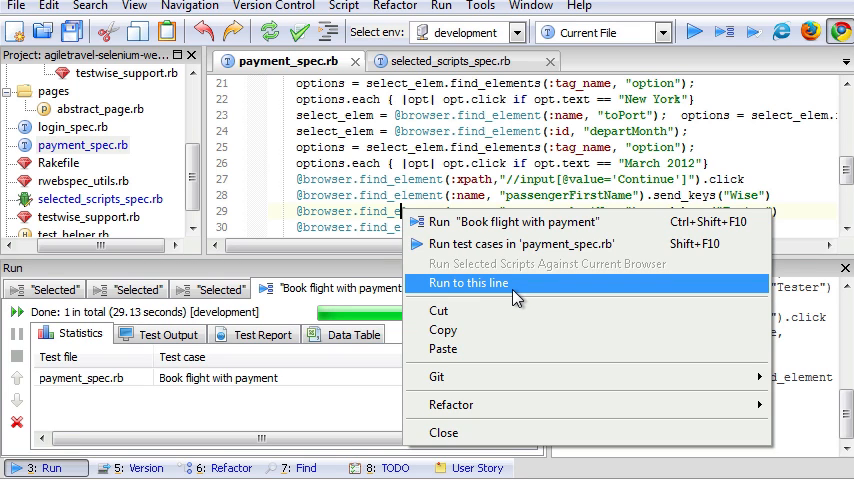
{"action": "mouse_move", "coordinate": [518, 298]}
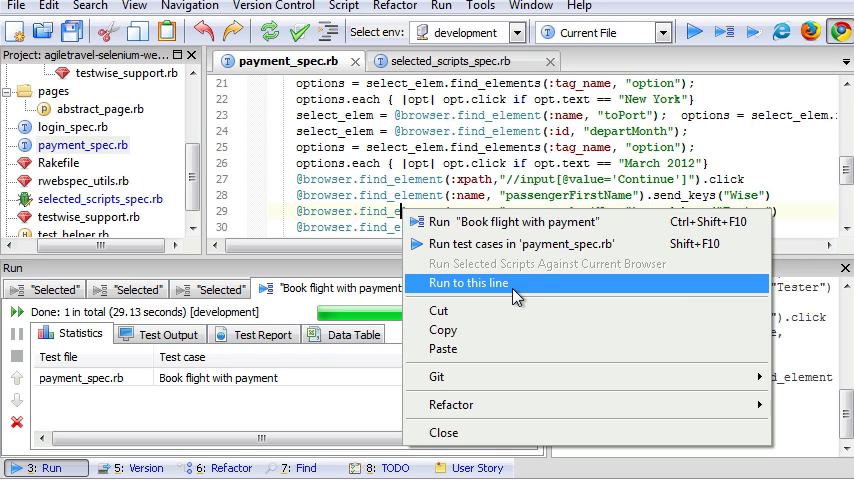
{"action": "left_click", "coordinate": [474, 282]}
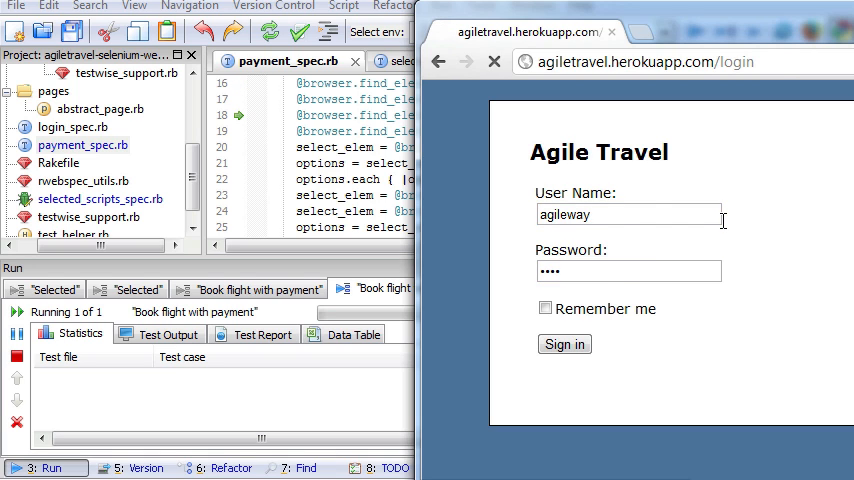
{"action": "left_click", "coordinate": [564, 344]}
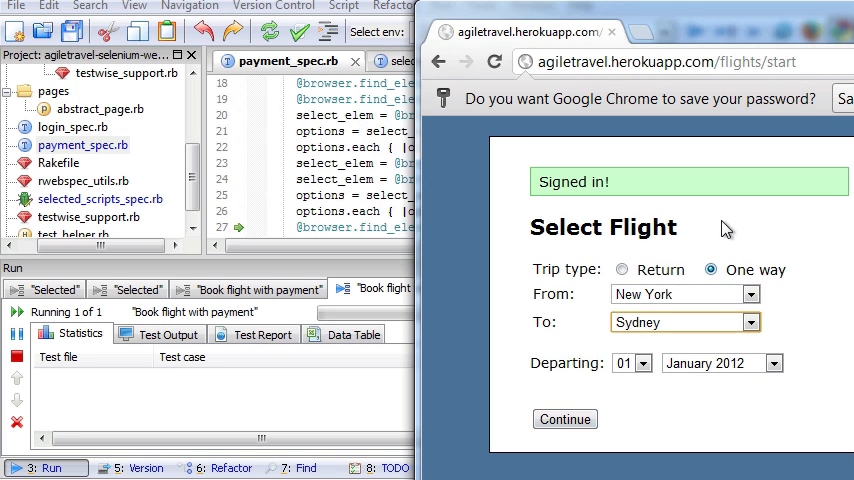
{"action": "left_click", "coordinate": [564, 420]}
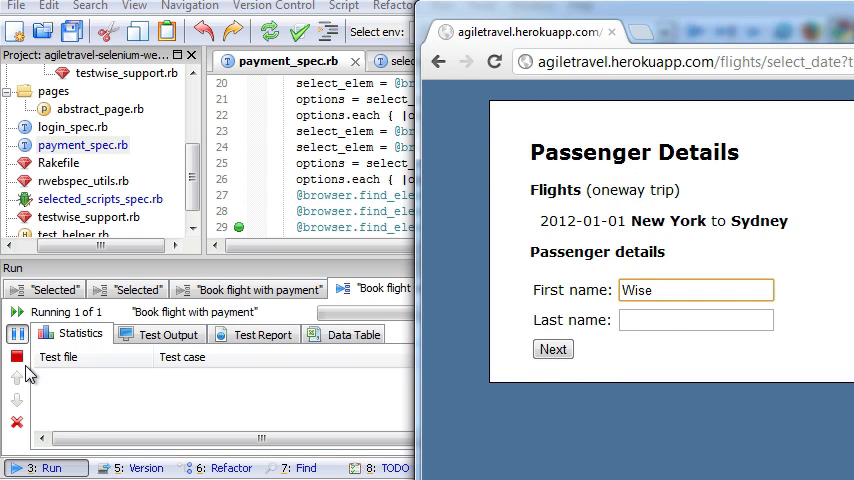
{"action": "mouse_move", "coordinate": [322, 396]}
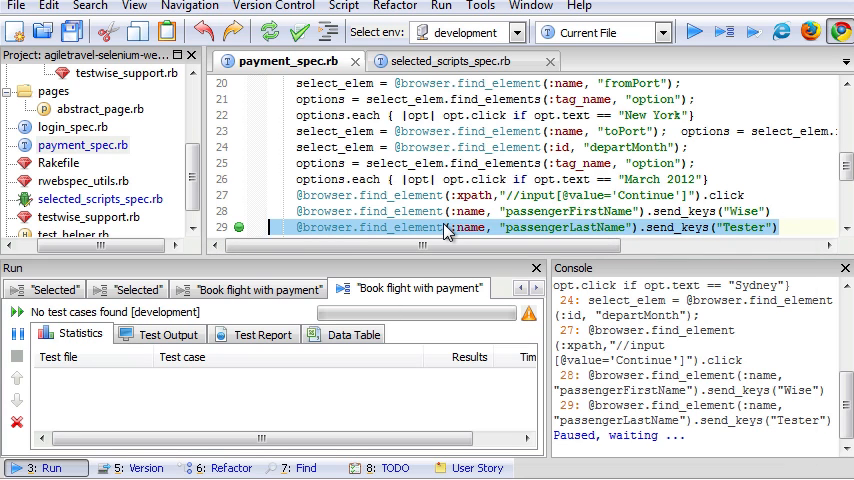
Step: Run the last-name line alone against the current browser and change it to a .displayed? check
{"action": "right_click", "coordinate": [444, 228]}
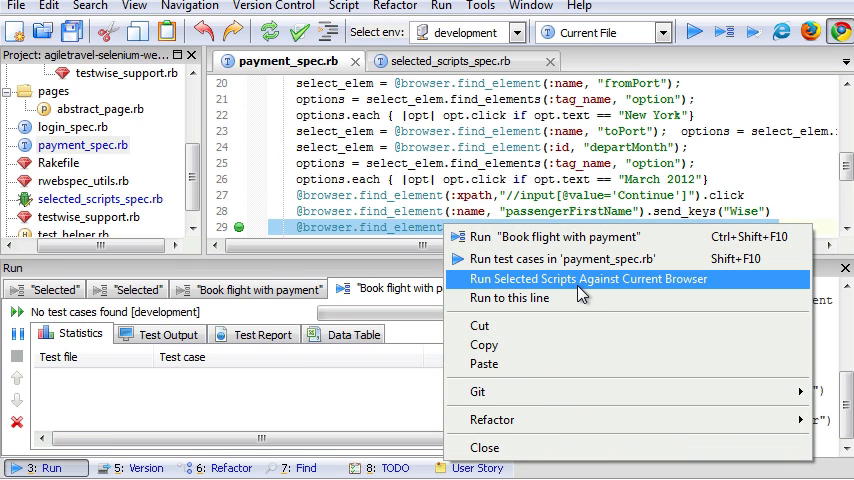
{"action": "left_click", "coordinate": [584, 280]}
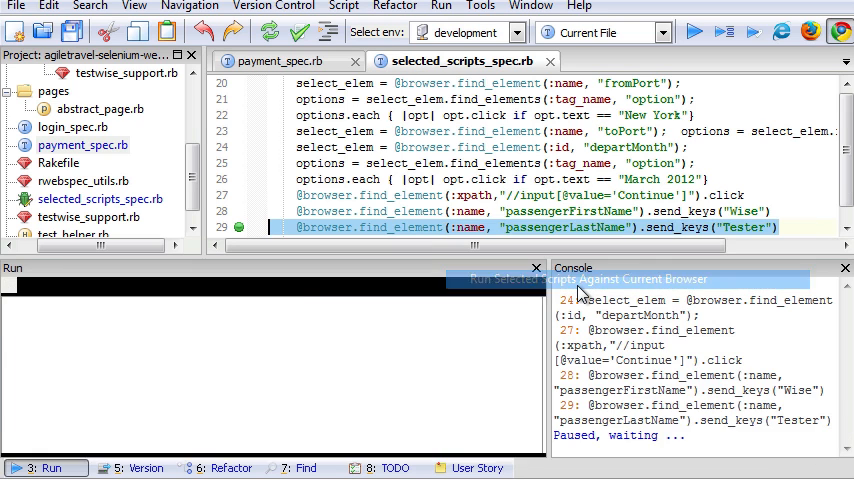
{"action": "left_click", "coordinate": [586, 280]}
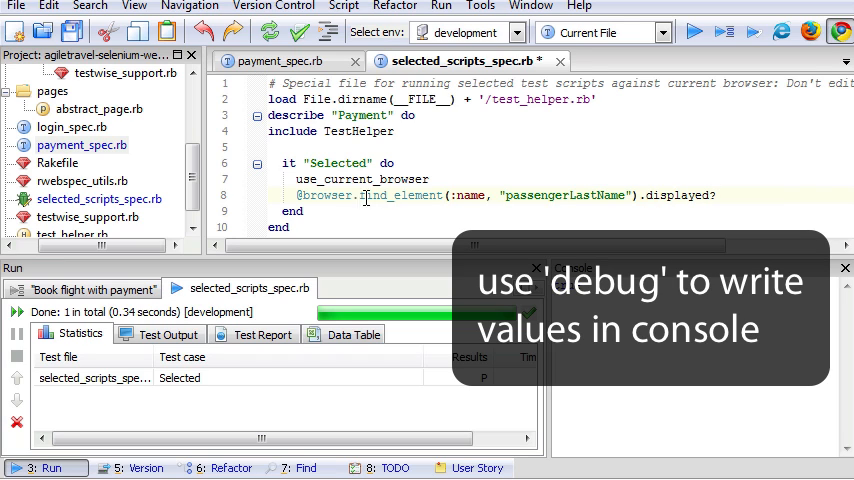
Step: Prefix the displayed check with debug and run Selected so the console prints true
{"action": "type", "text": "debug"}
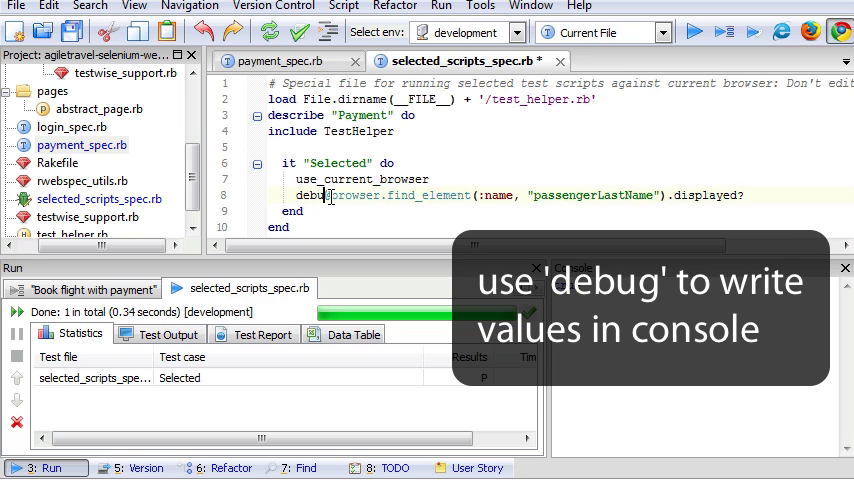
{"action": "right_click", "coordinate": [330, 196]}
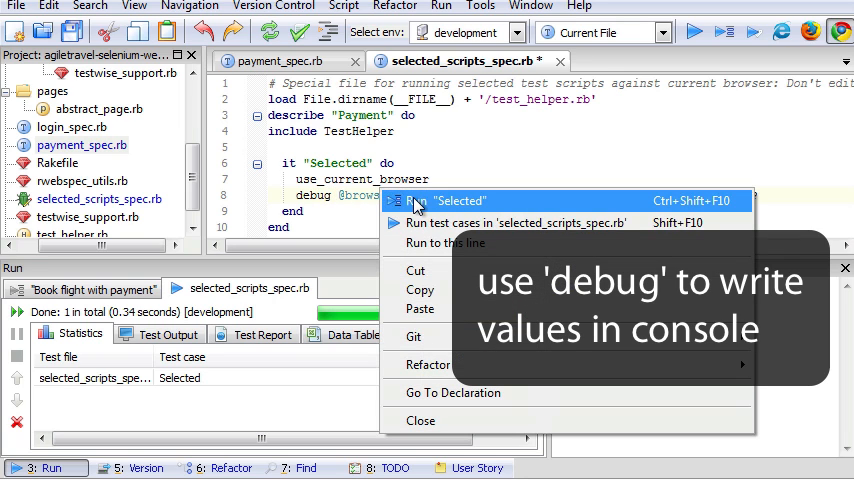
{"action": "left_click", "coordinate": [460, 200]}
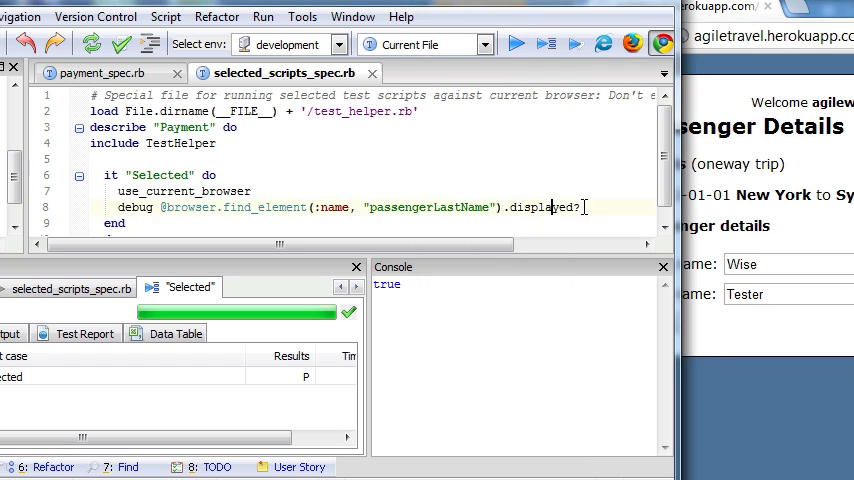
Step: Duplicate the line twice with Ctrl+D into .clear and .send_keys steps for the last-name field, then run Selected
{"action": "key", "text": "Ctrl+d"}
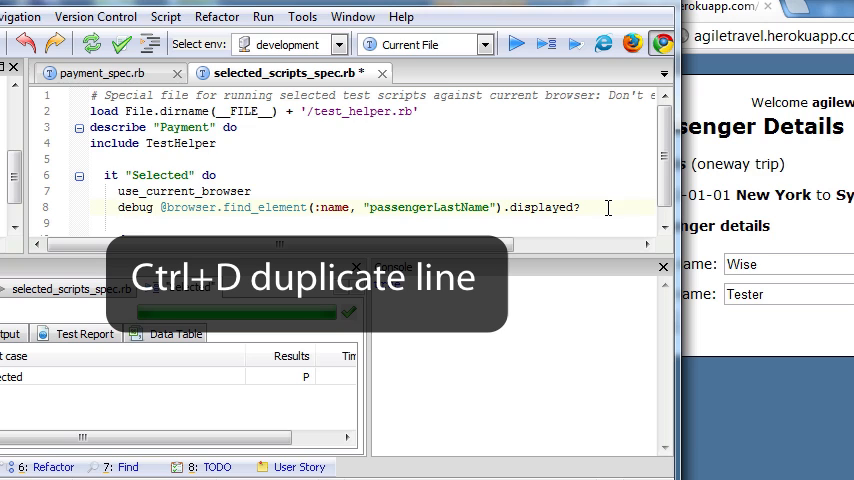
{"action": "key", "text": "ctrl+d"}
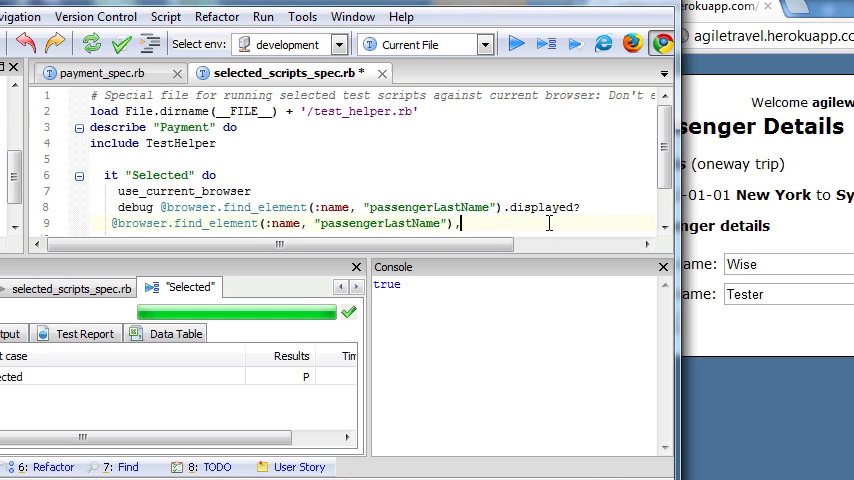
{"action": "type", "text": ".clear"}
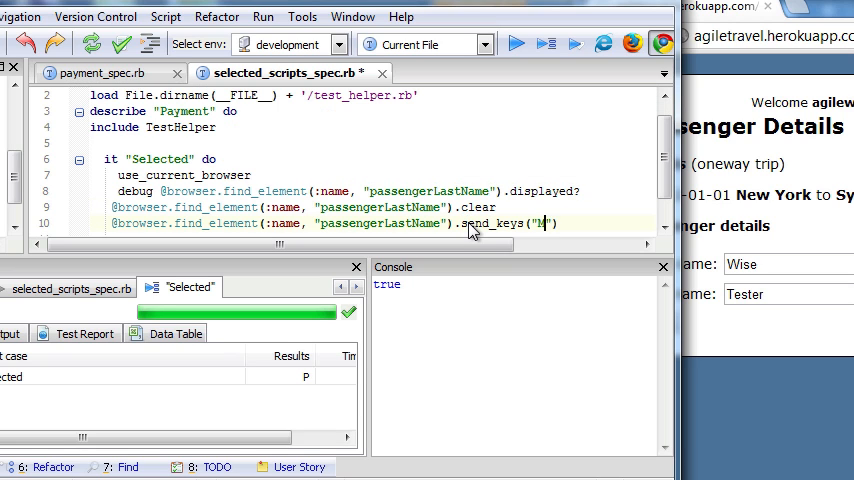
{"action": "right_click", "coordinate": [470, 224]}
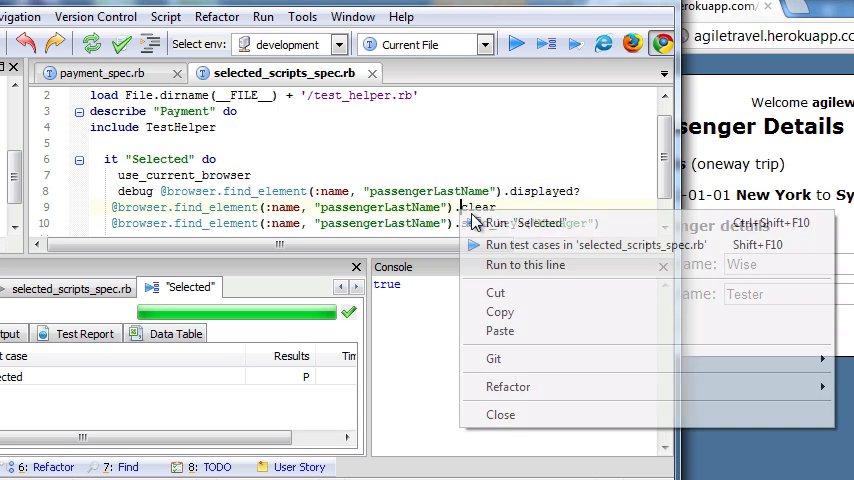